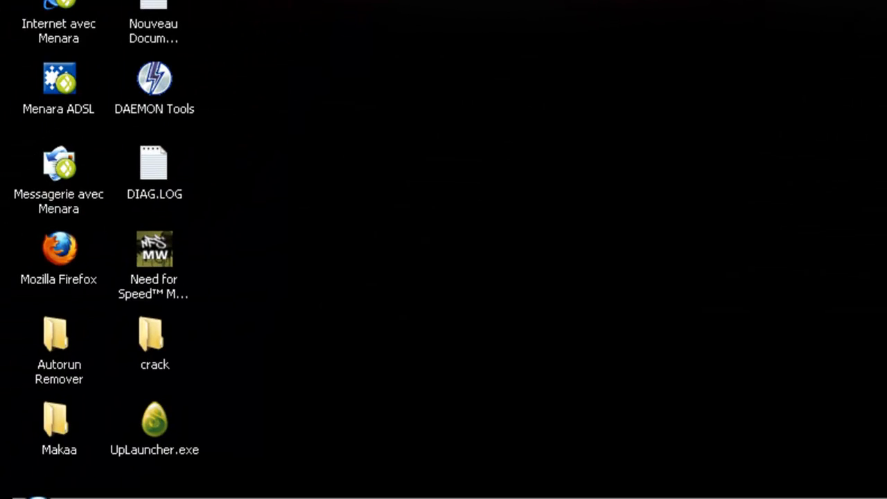
Step: Launch a Command Prompt via Démarrer > Exécuter with the command cmd
click(39, 497)
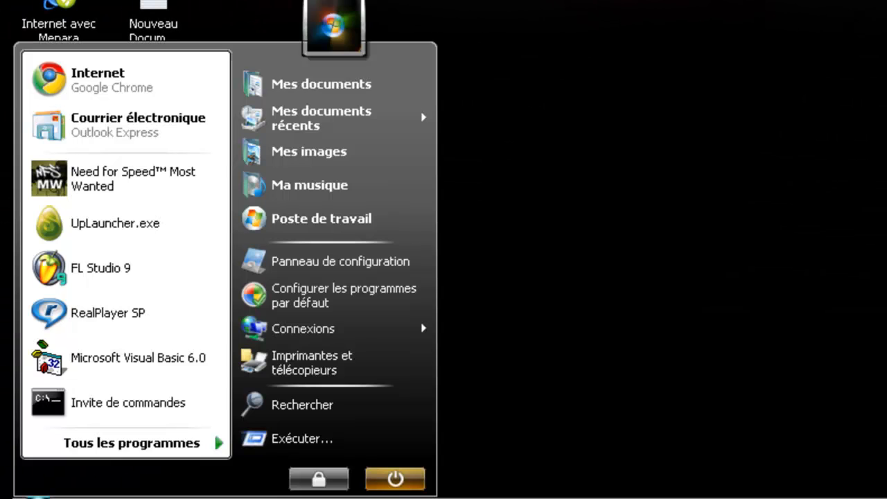
click(132, 444)
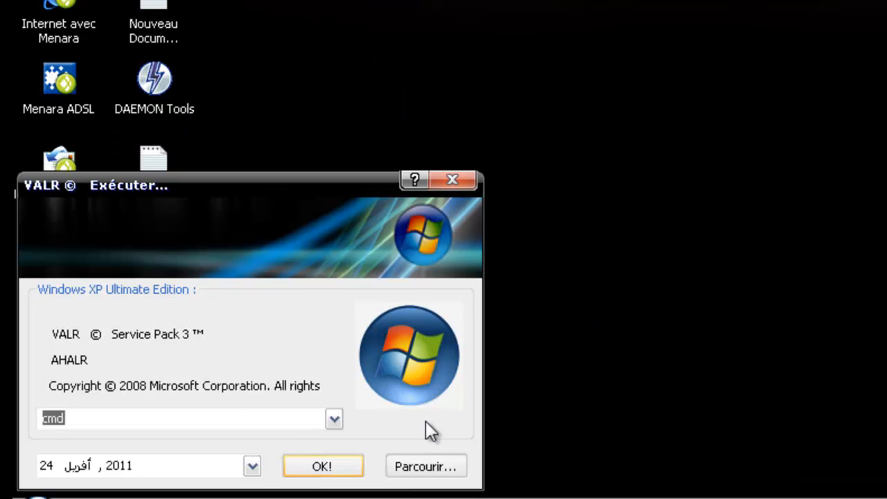
click(321, 465)
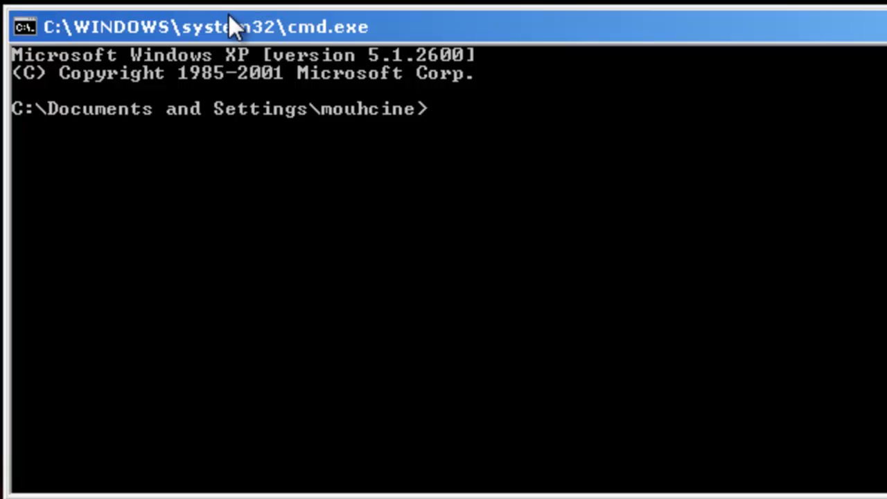
Step: Mark the prompt's current path C:\Documents and Settings\… in the console
drag(11, 108, 319, 108)
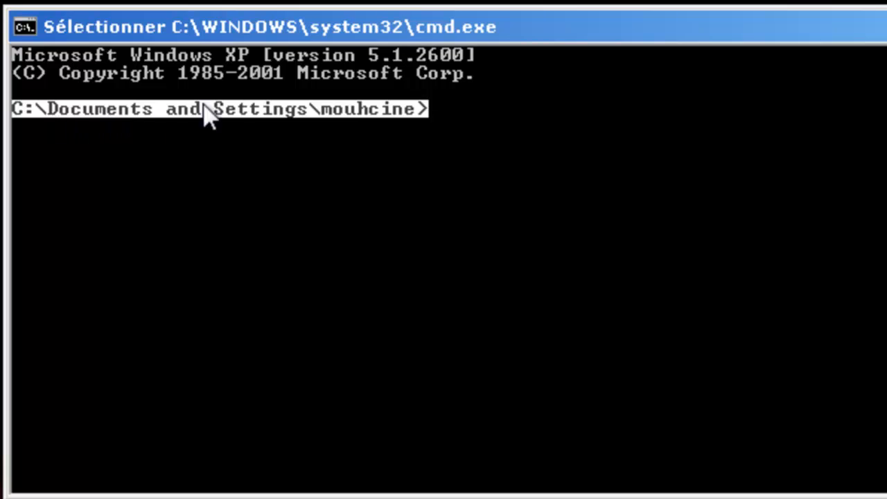
mouse_move(27, 128)
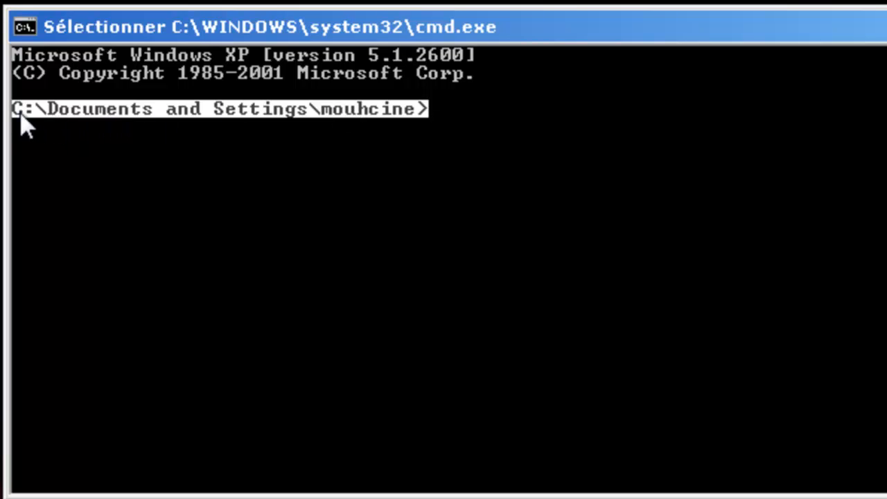
mouse_move(165, 141)
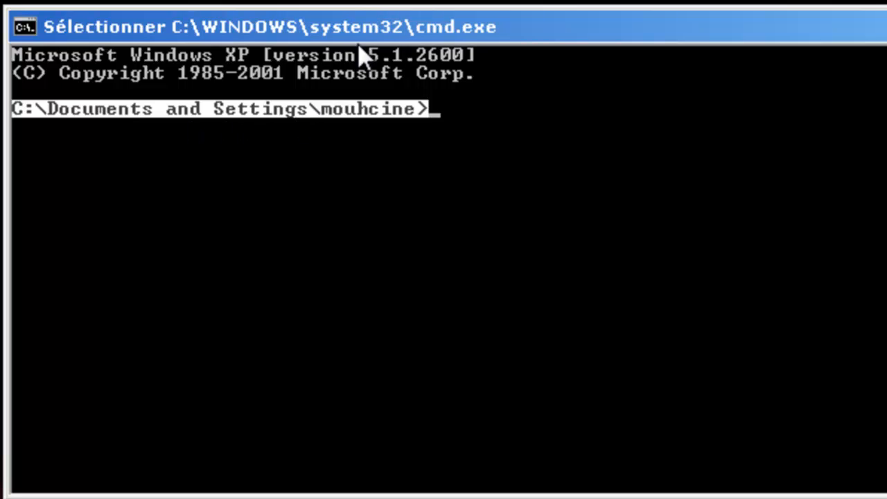
mouse_move(374, 122)
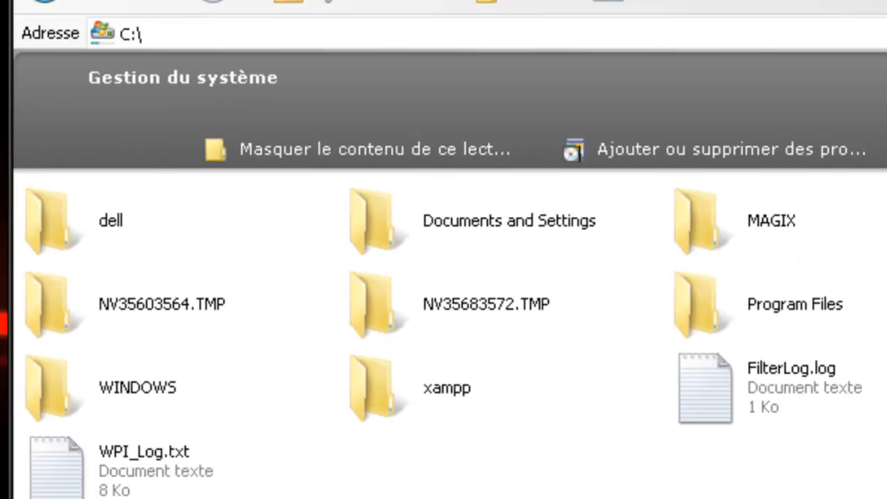
mouse_move(610, 475)
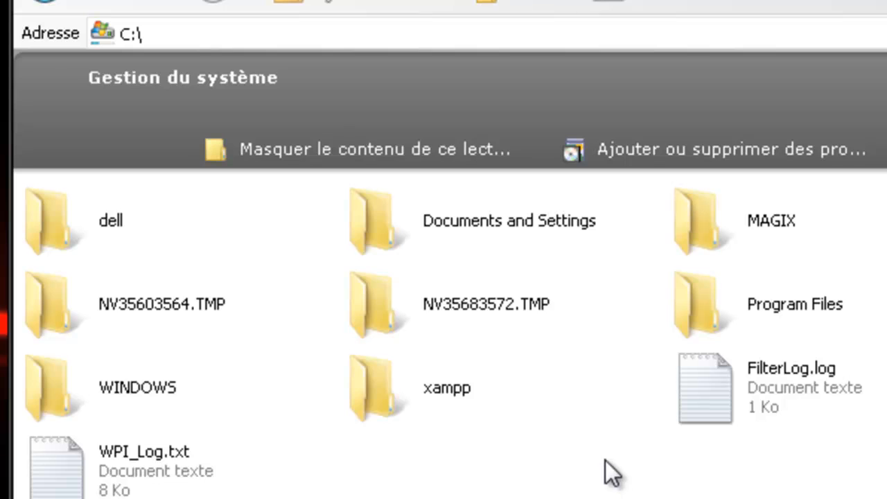
Step: Browse from C:\ into Documents and Settings toward the user's profile folder
double_click(510, 221)
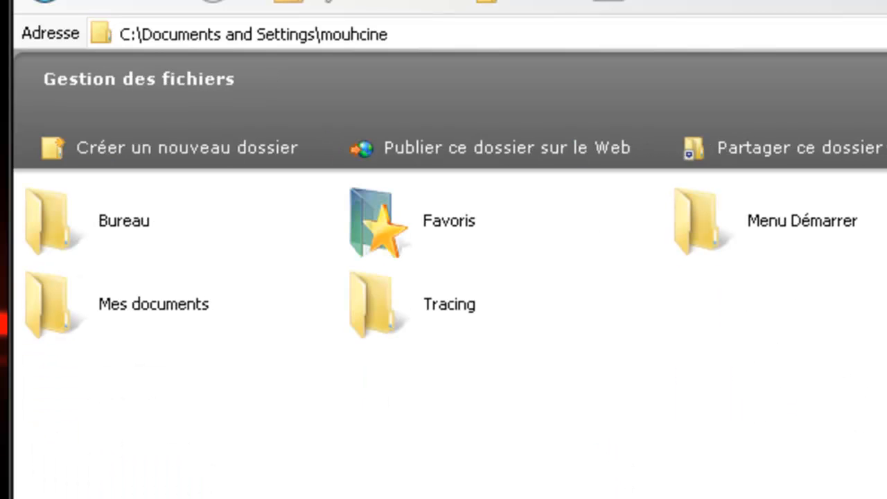
mouse_move(732, 111)
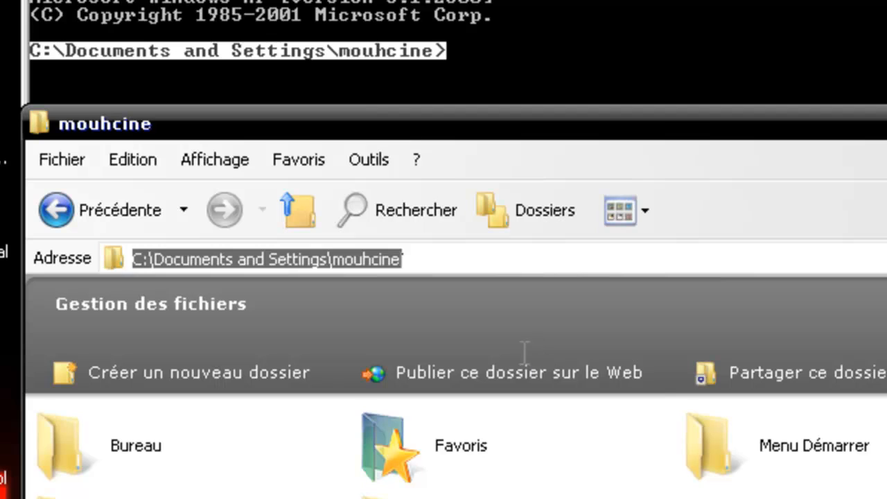
mouse_move(377, 97)
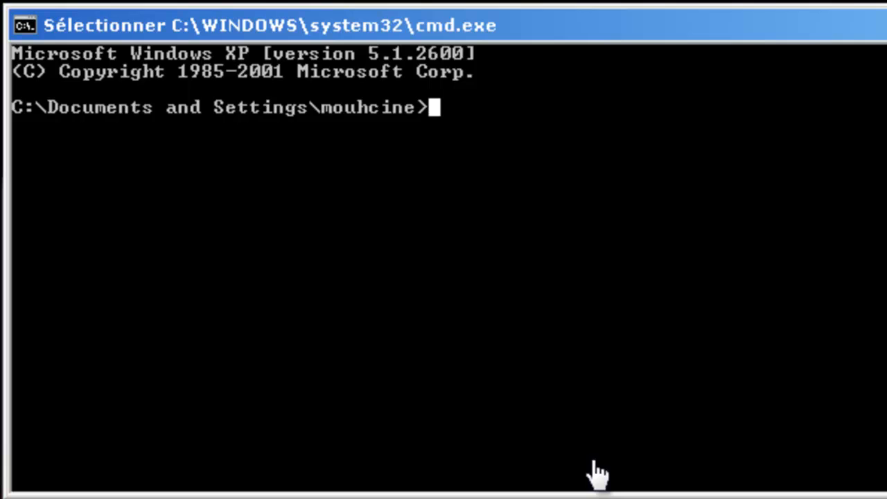
mouse_move(499, 125)
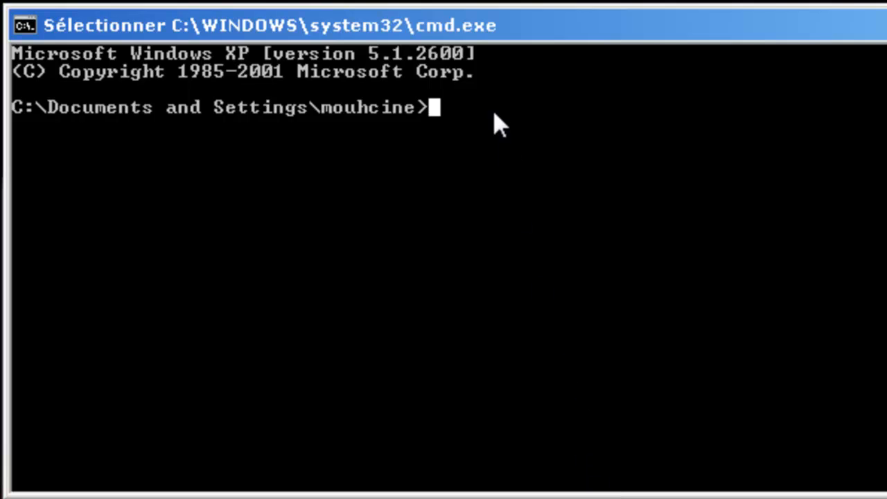
mouse_move(529, 133)
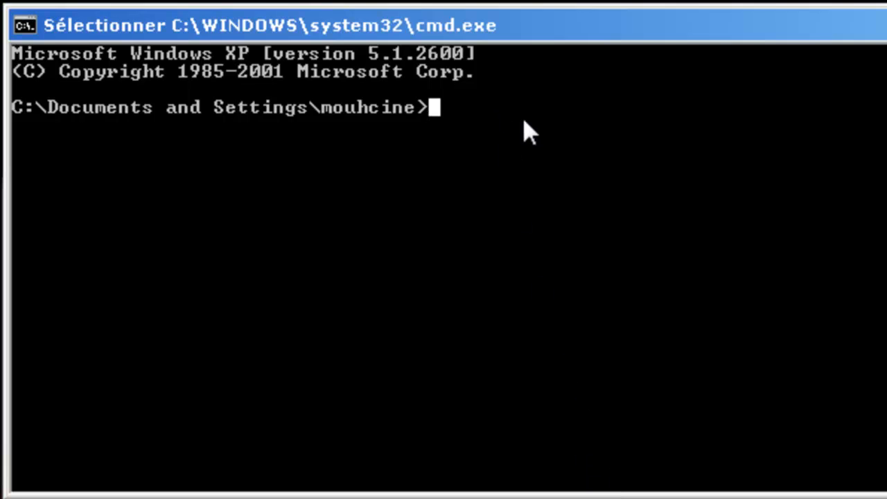
Step: Run dir to list the profile folder (Bureau, Favoris, Mes documents) and mark part of the listing
text(dir)
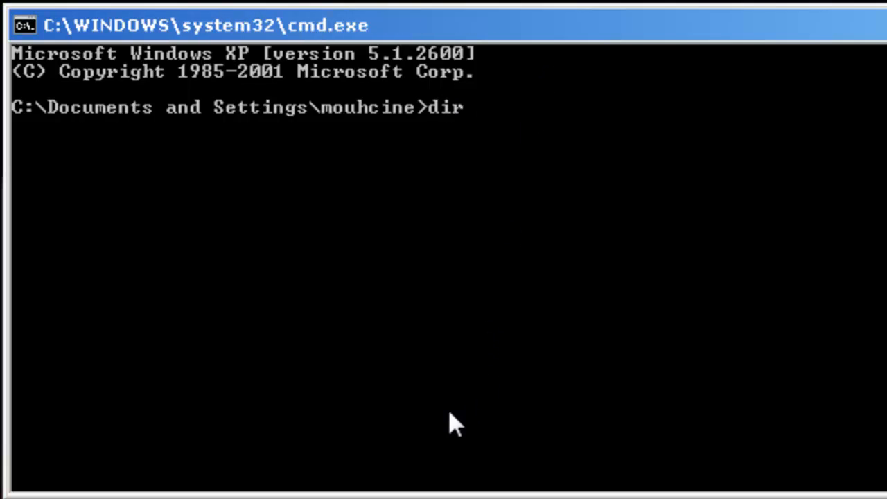
mouse_move(444, 410)
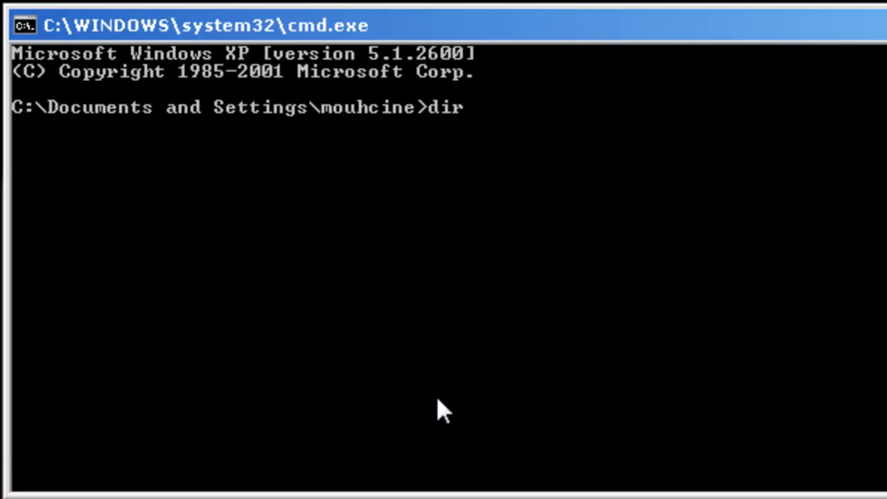
mouse_move(340, 113)
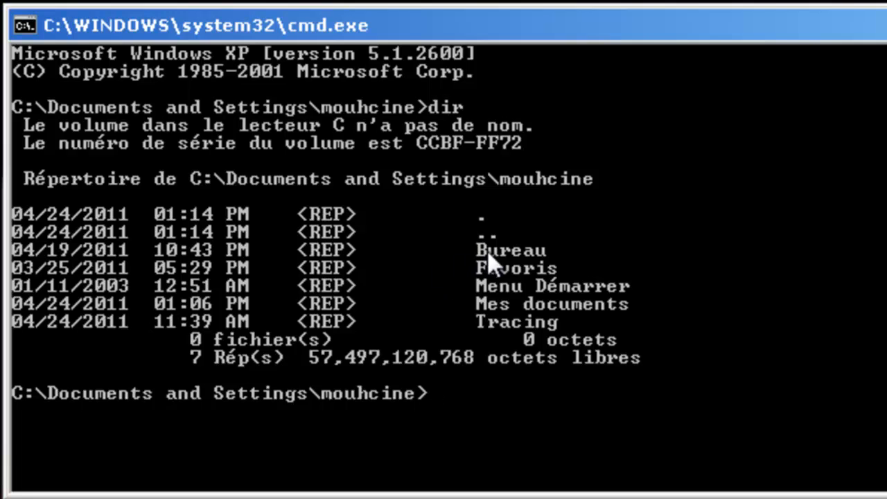
drag(70, 205, 640, 330)
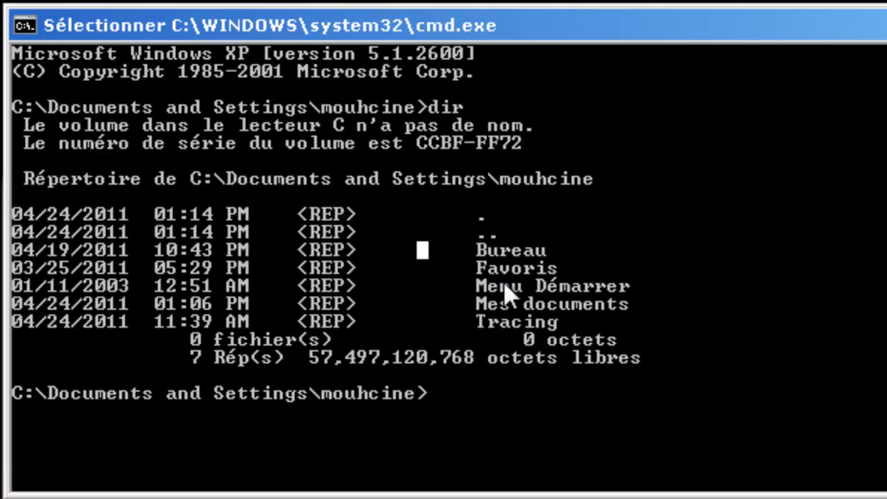
mouse_move(585, 266)
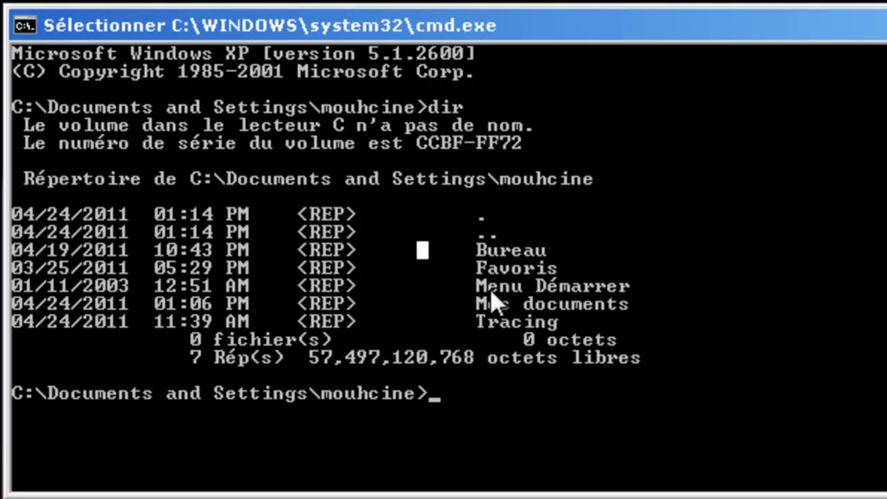
mouse_move(485, 322)
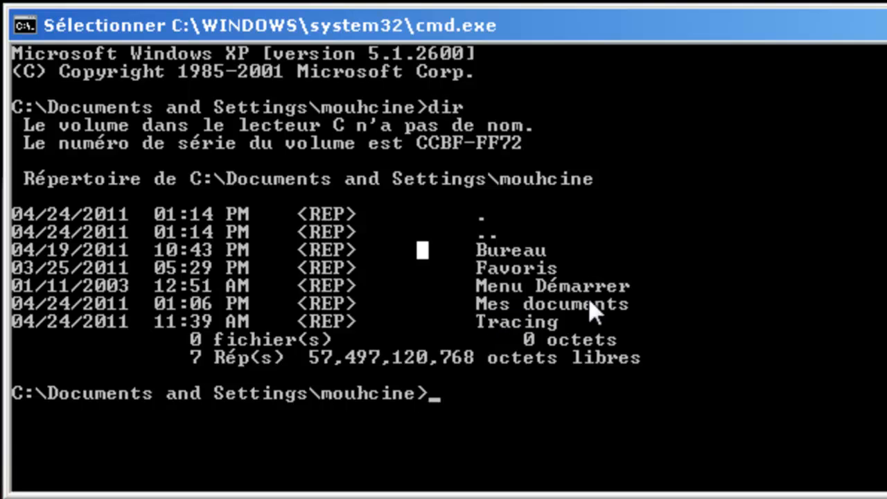
mouse_move(464, 340)
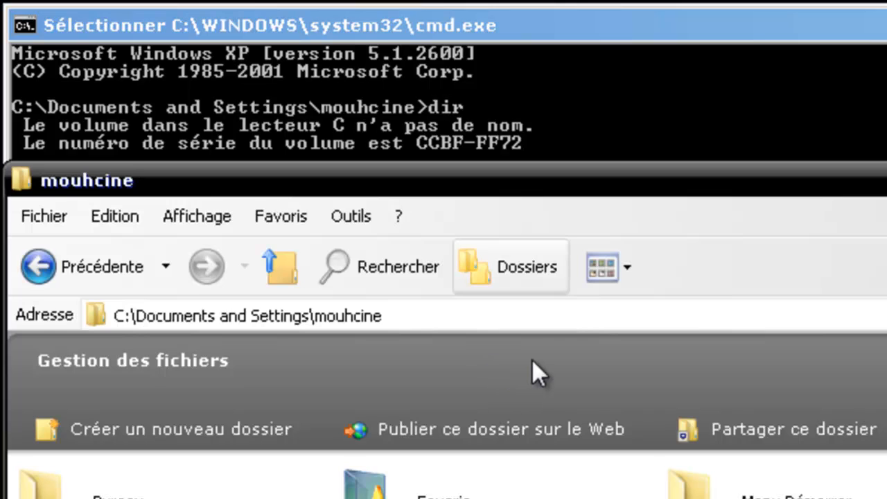
Step: Scroll the Explorer profile folder window to compare it with the dir listing
scroll(down, 3)
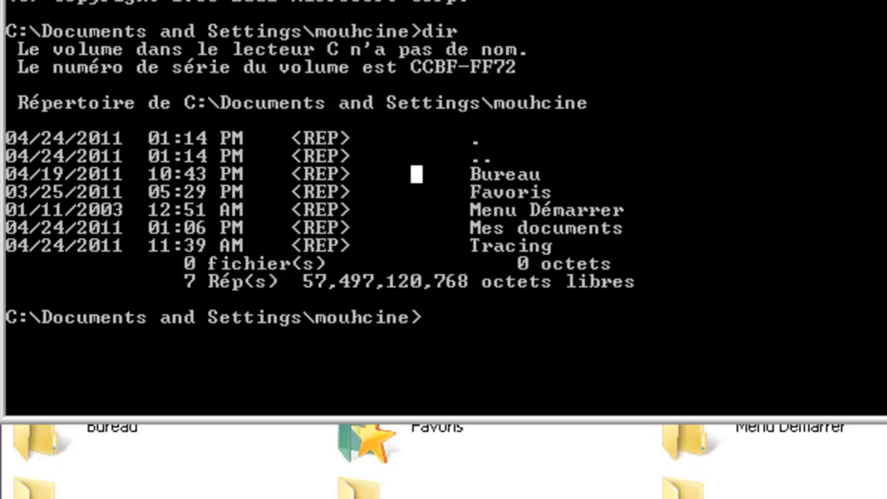
Step: Run dir showing the new youtube folder, cd youtube, and list its empty contents
text(dir)
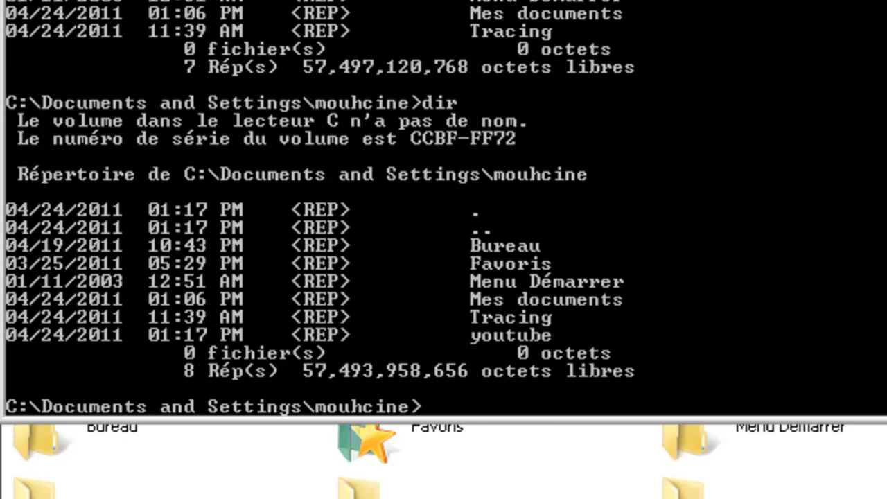
mouse_move(502, 358)
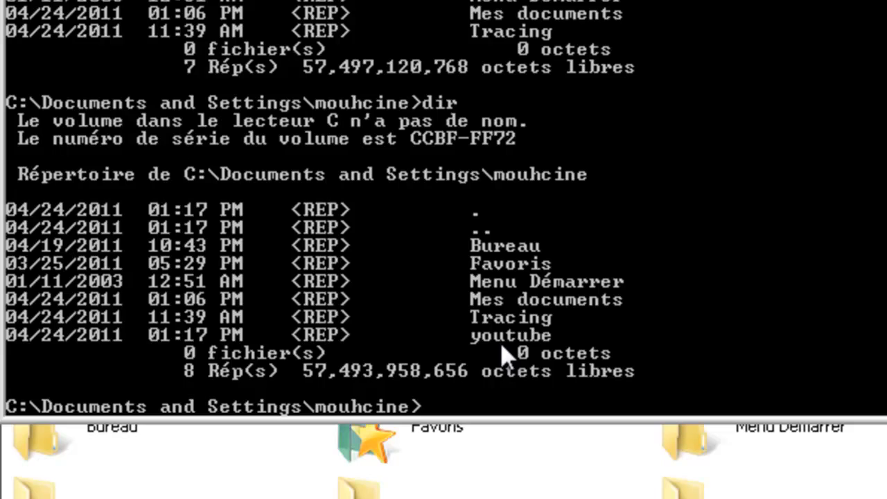
mouse_move(530, 322)
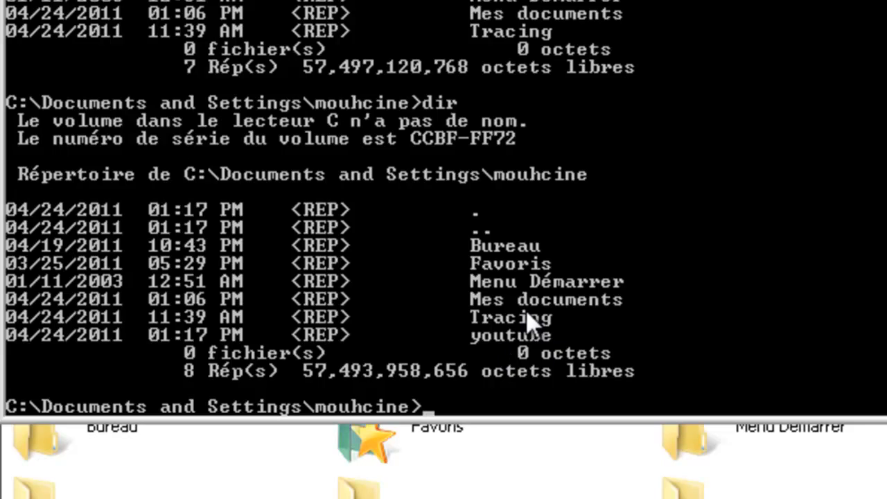
mouse_move(651, 287)
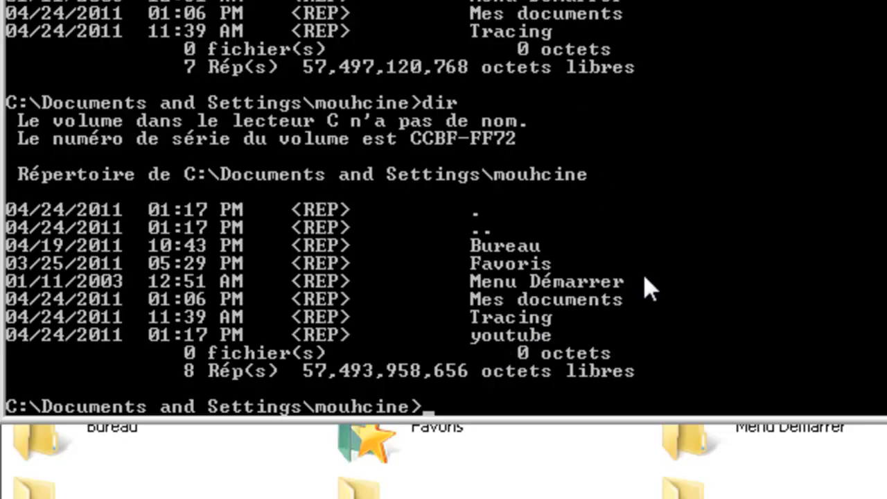
text(cd)
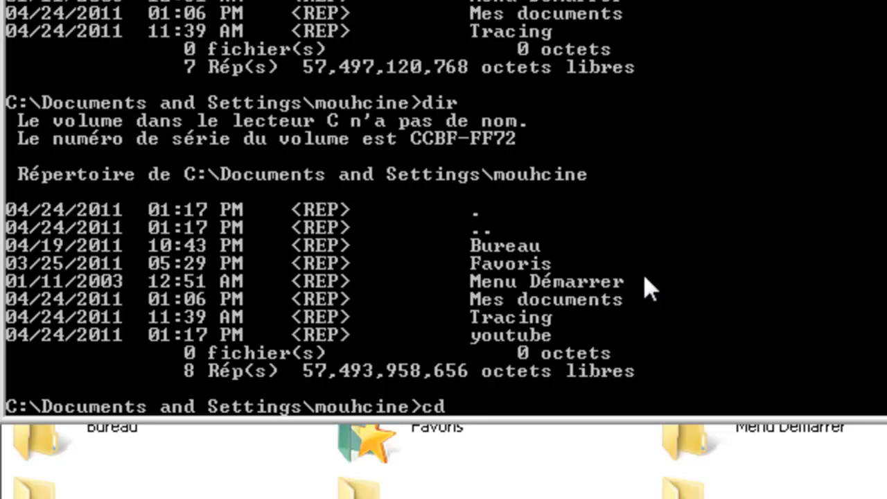
text(youtube)
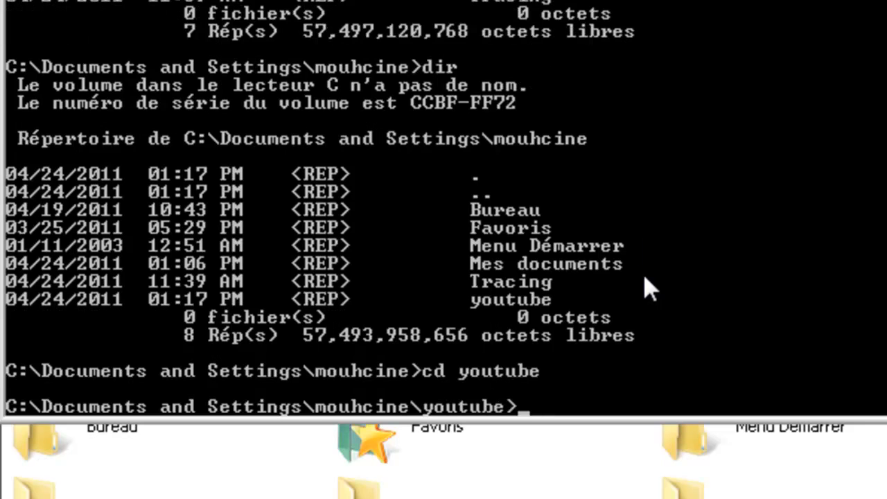
mouse_move(485, 41)
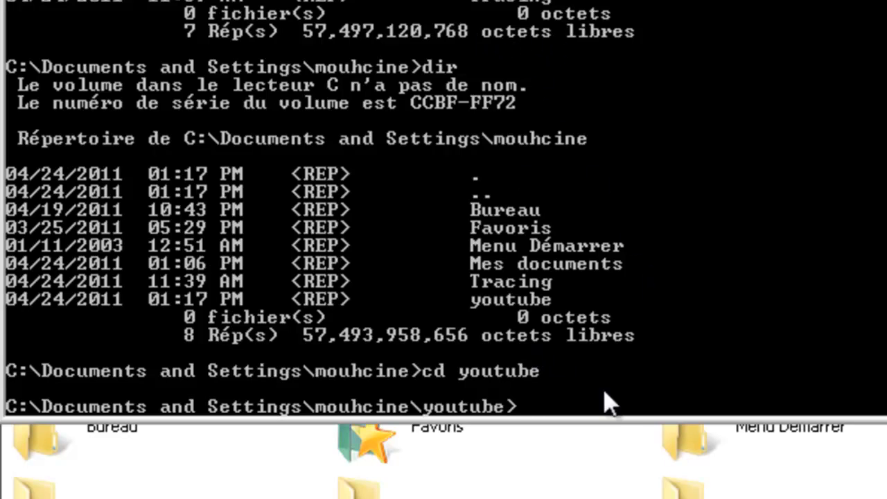
mouse_move(608, 405)
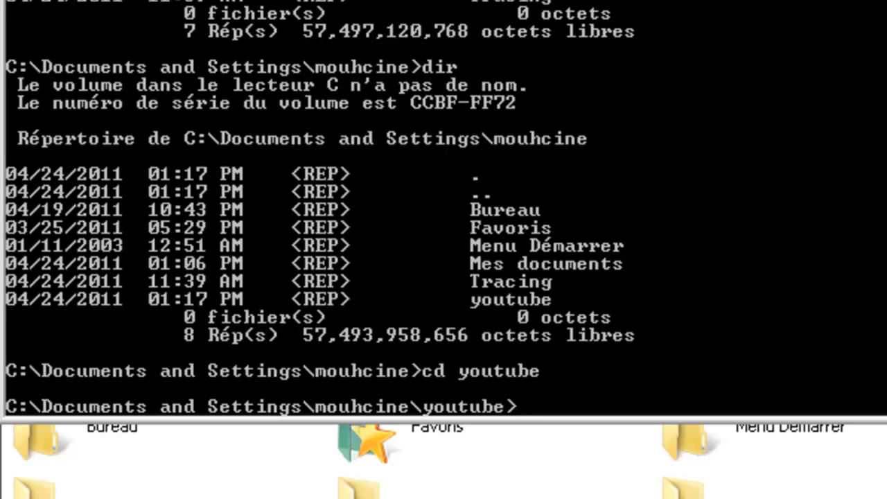
text(dir)
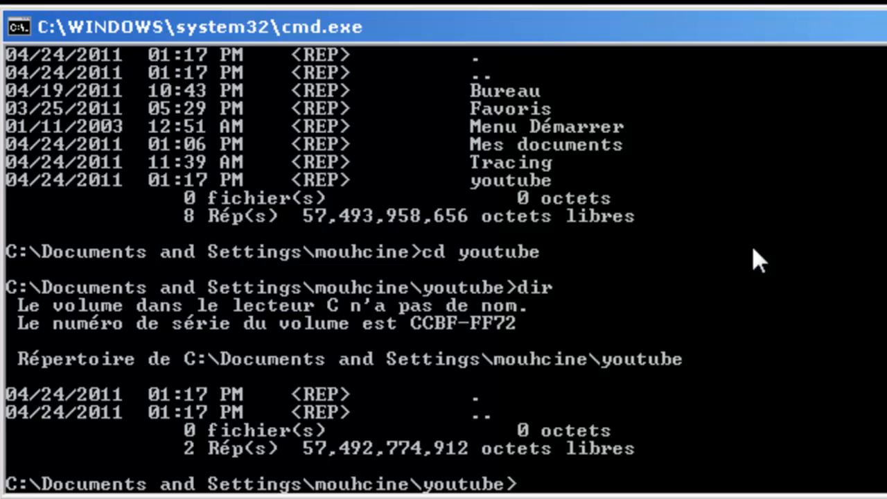
Step: Run cd.. to return from youtube up to the mouhcine profile folder
text(cd.)
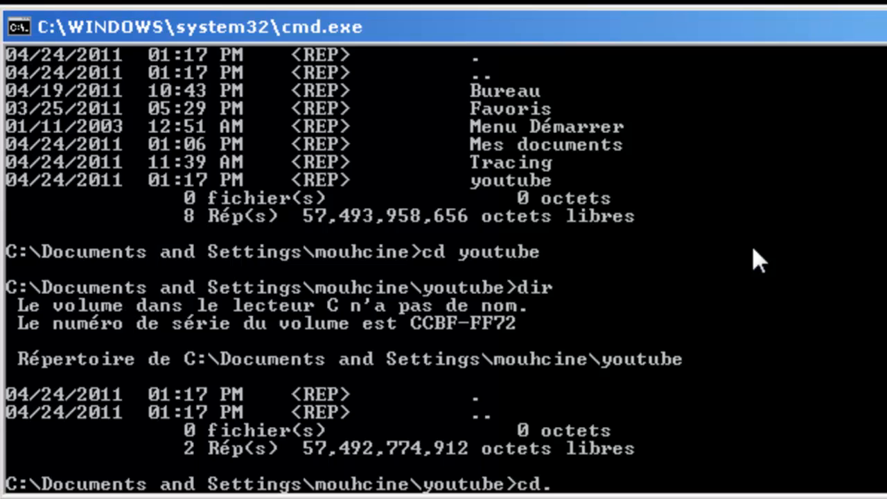
key(Enter)
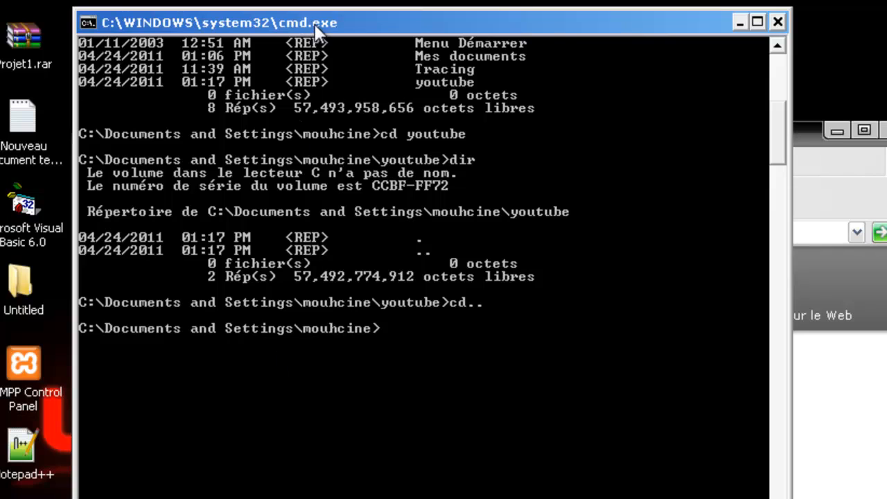
Step: Enter cls at the mouhcine prompt to clear the earlier output
text(cls)
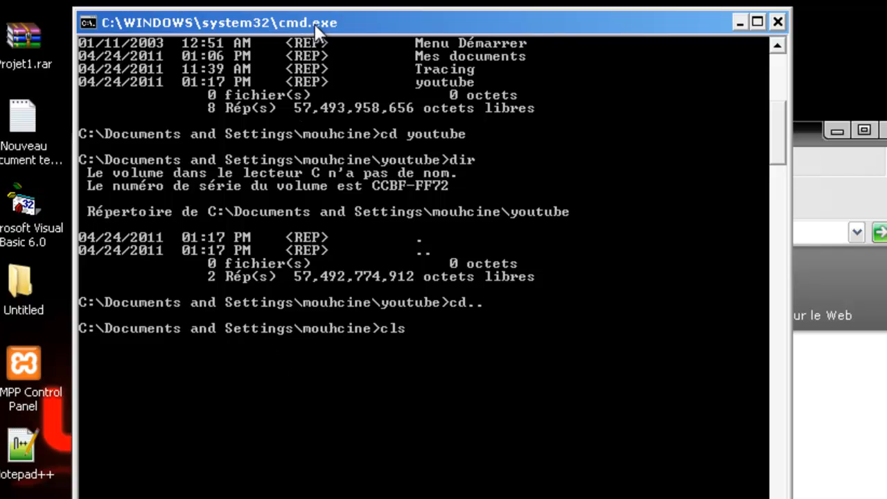
mouse_move(651, 423)
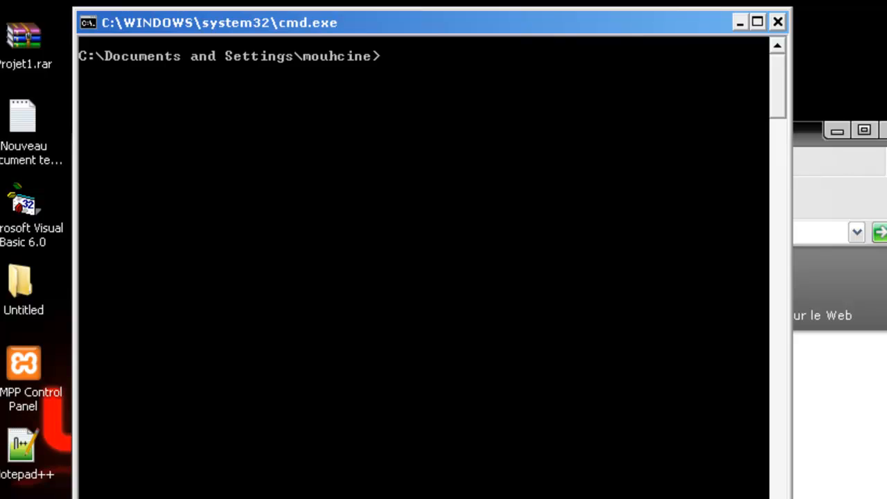
mouse_move(463, 211)
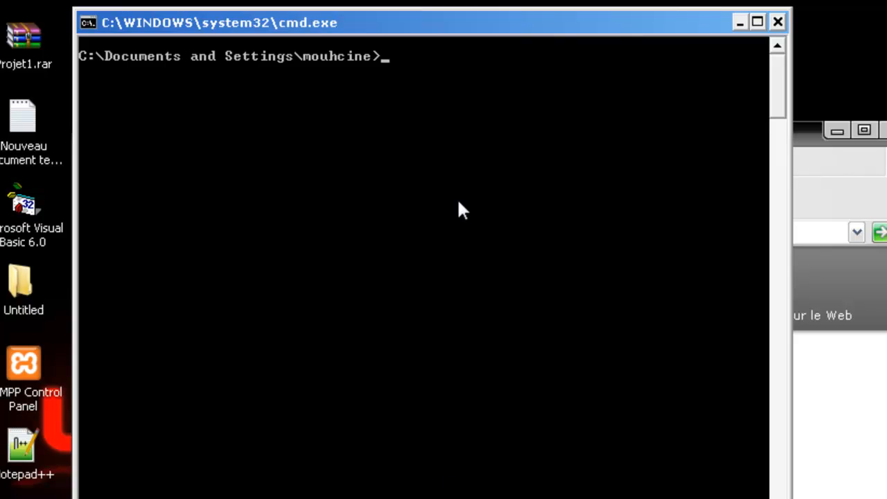
mouse_move(650, 75)
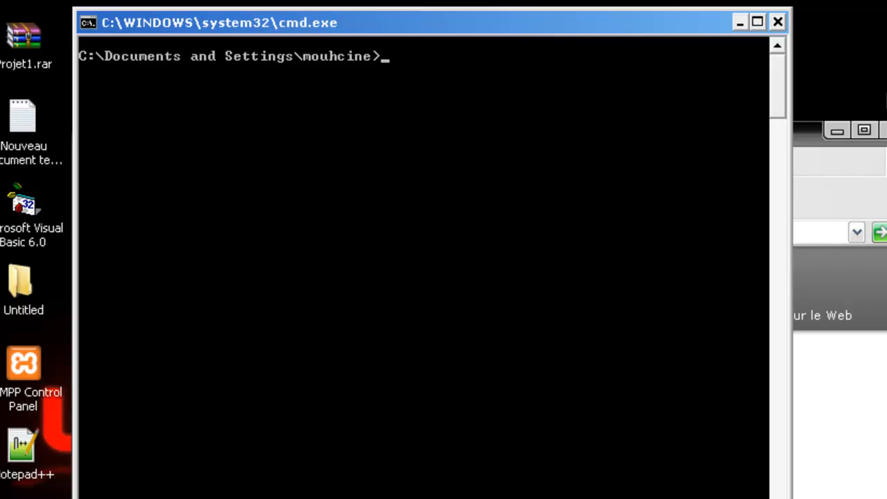
mouse_move(876, 100)
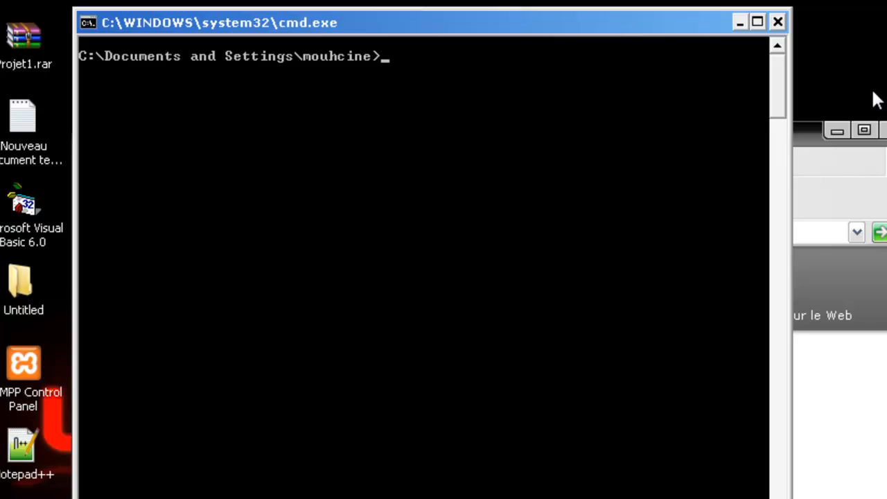
mouse_move(651, 25)
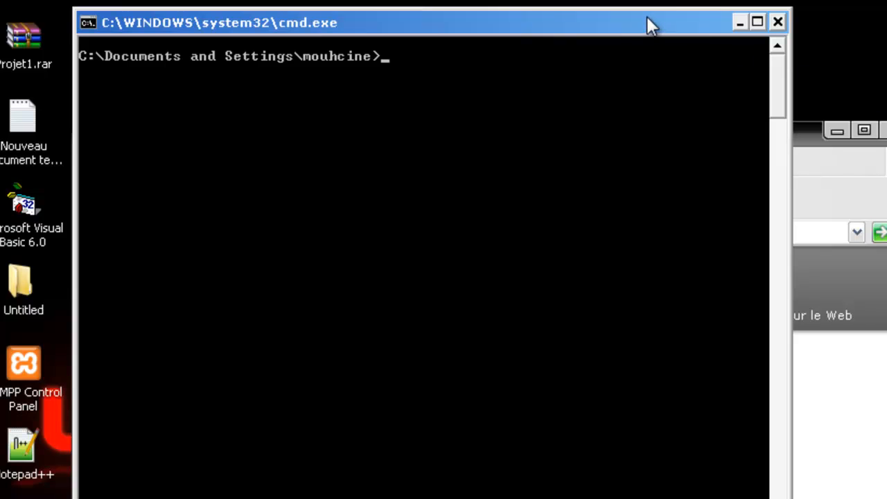